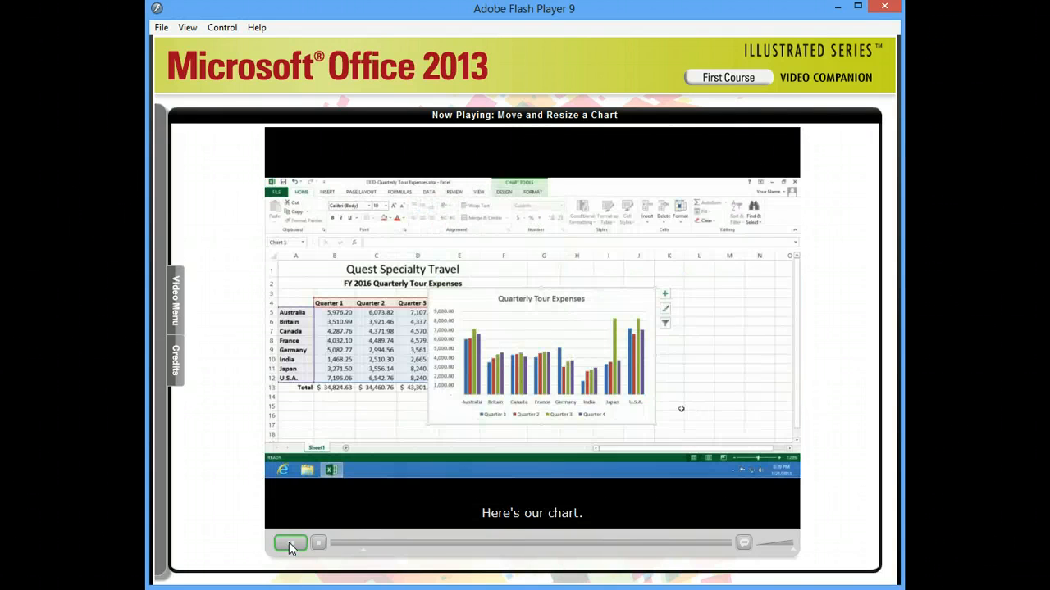
Step: Widen the chart so its right edge reaches the right edge of column G
left_click(290, 543)
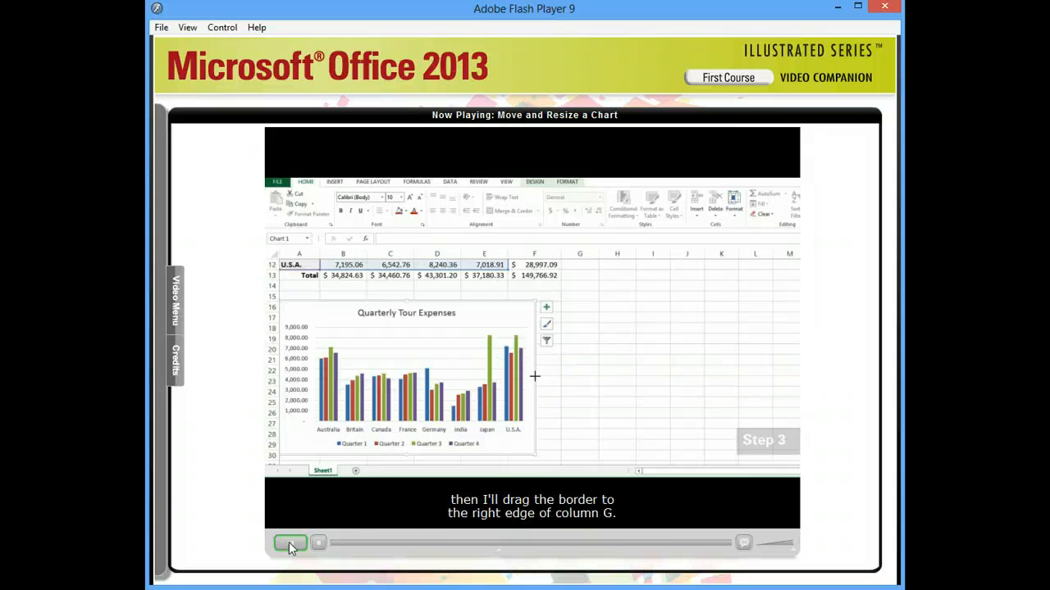
left_click_drag(535, 376, 573, 375)
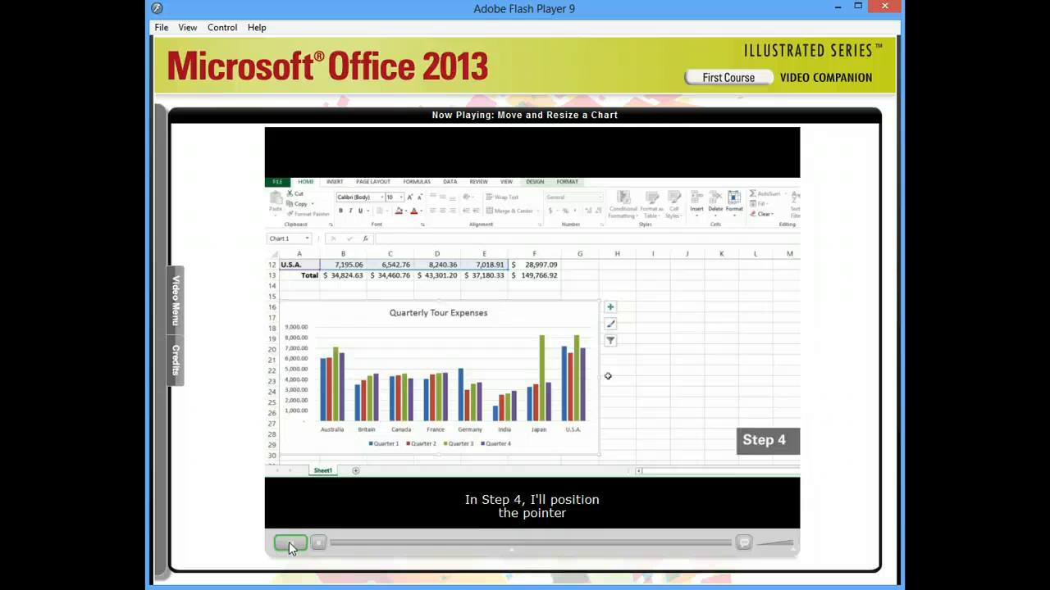
mouse_move(438, 302)
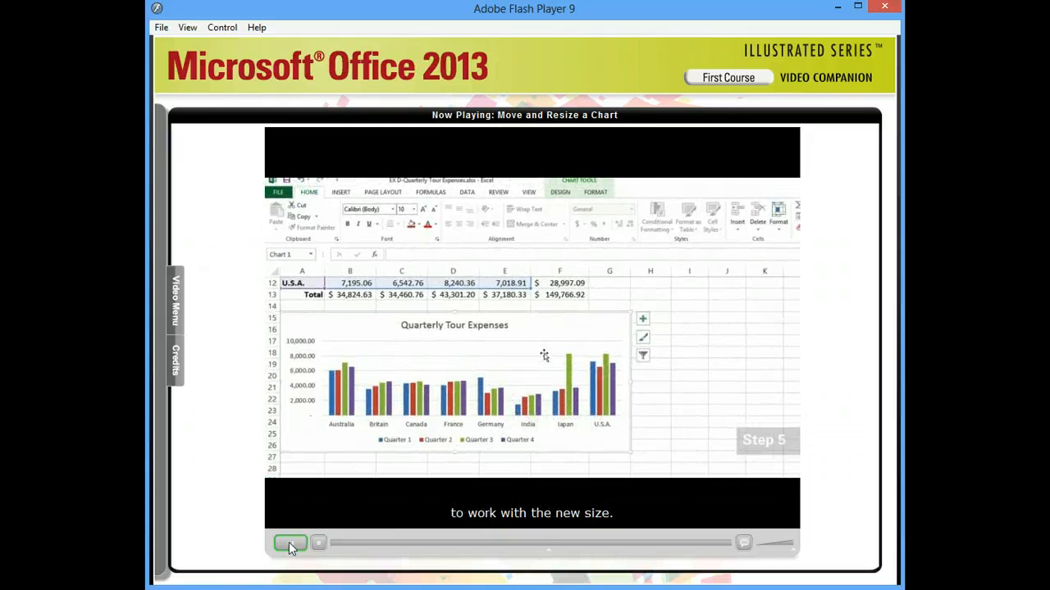
left_click(292, 543)
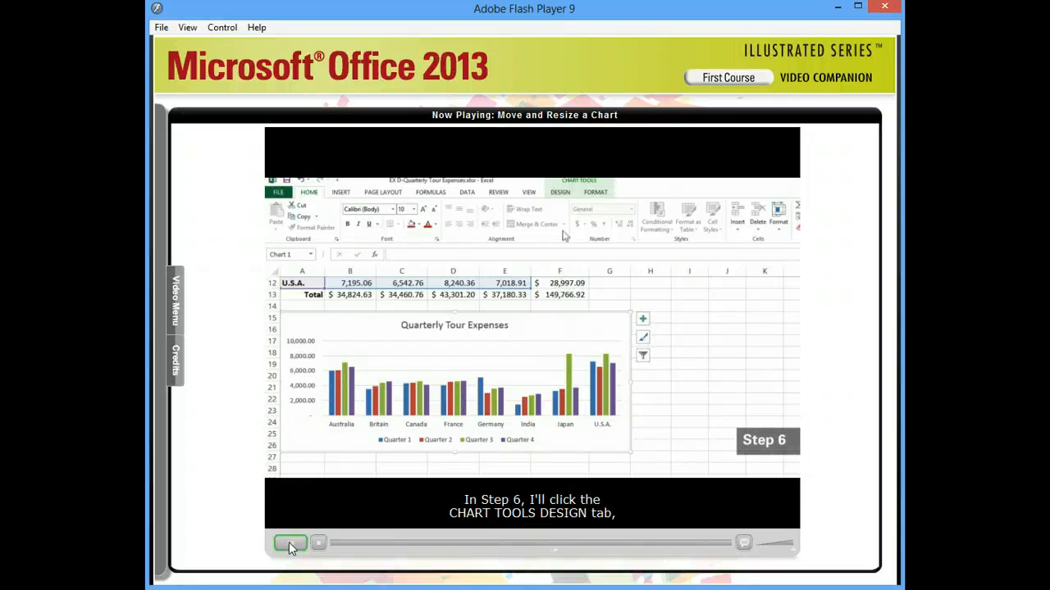
Step: Restyle the chart with Layout 1 from the Chart Tools Design Quick Layout gallery
left_click(561, 192)
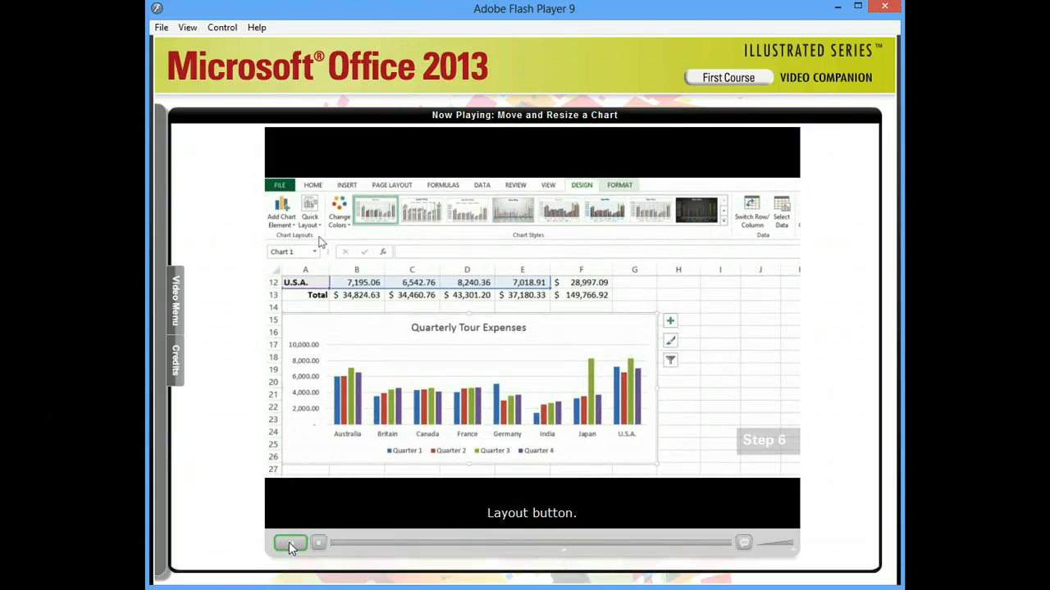
left_click(308, 211)
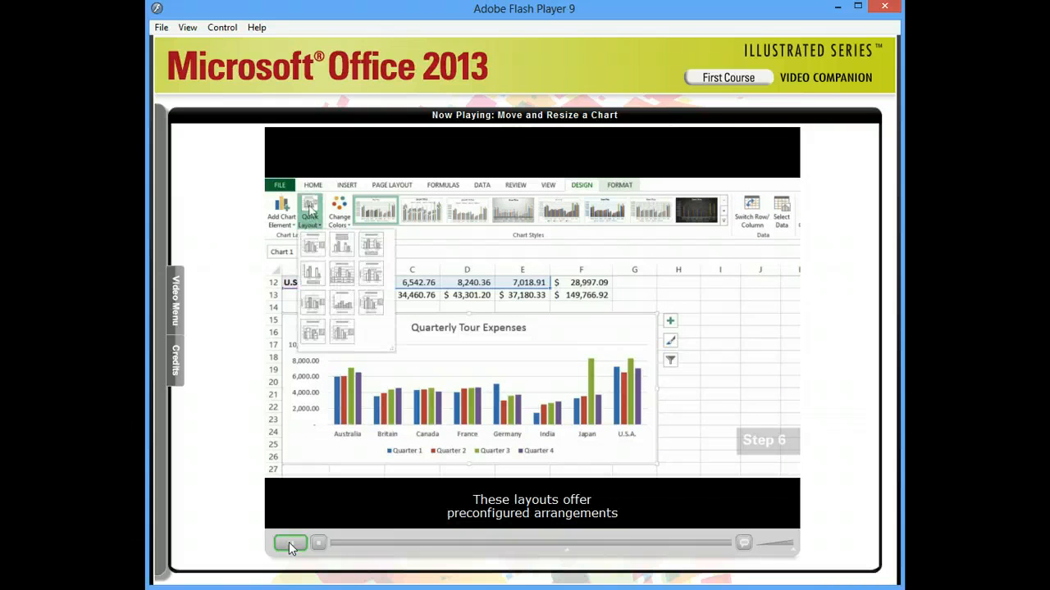
left_click(312, 242)
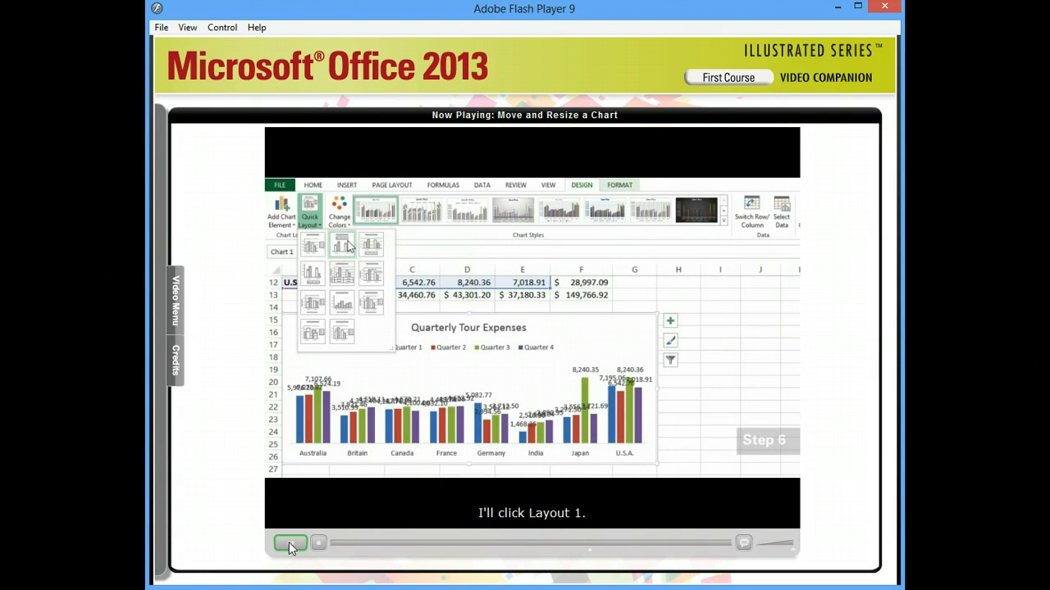
left_click(312, 246)
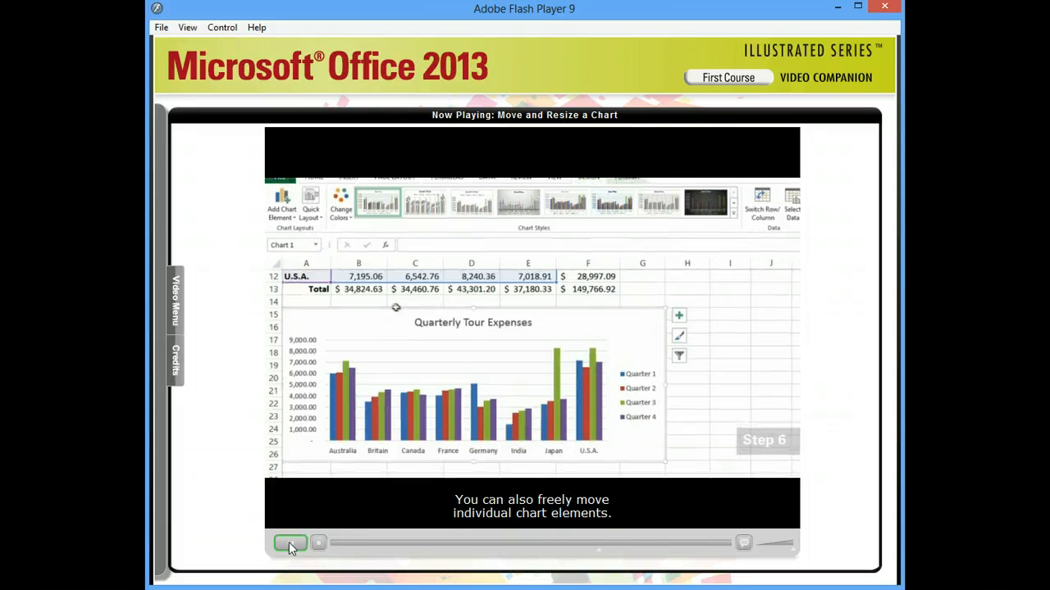
Step: Select the chart legend and drag it toward the chart's top-right corner
left_click(292, 543)
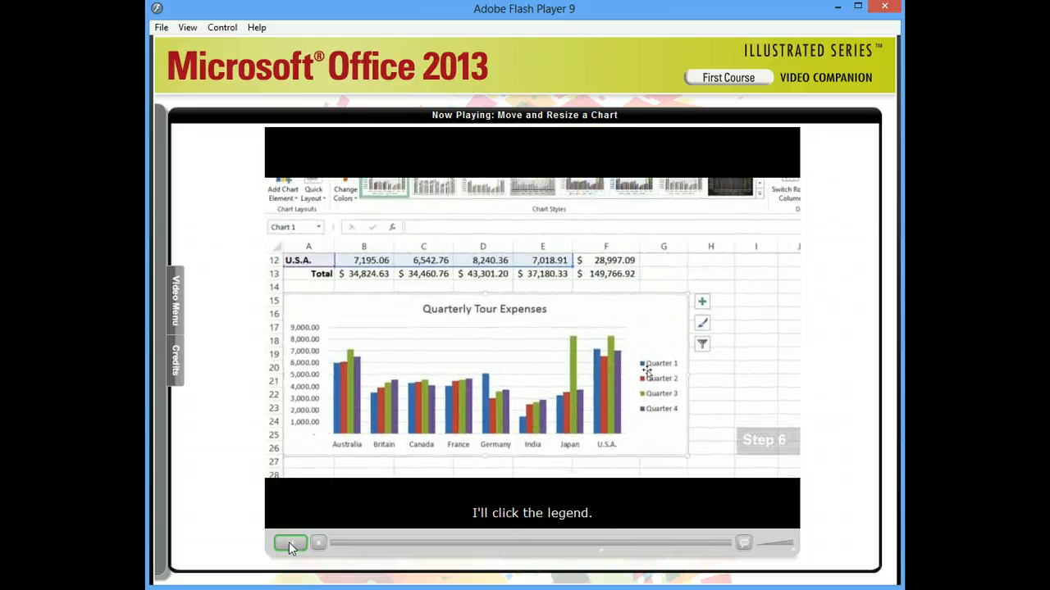
left_click(659, 385)
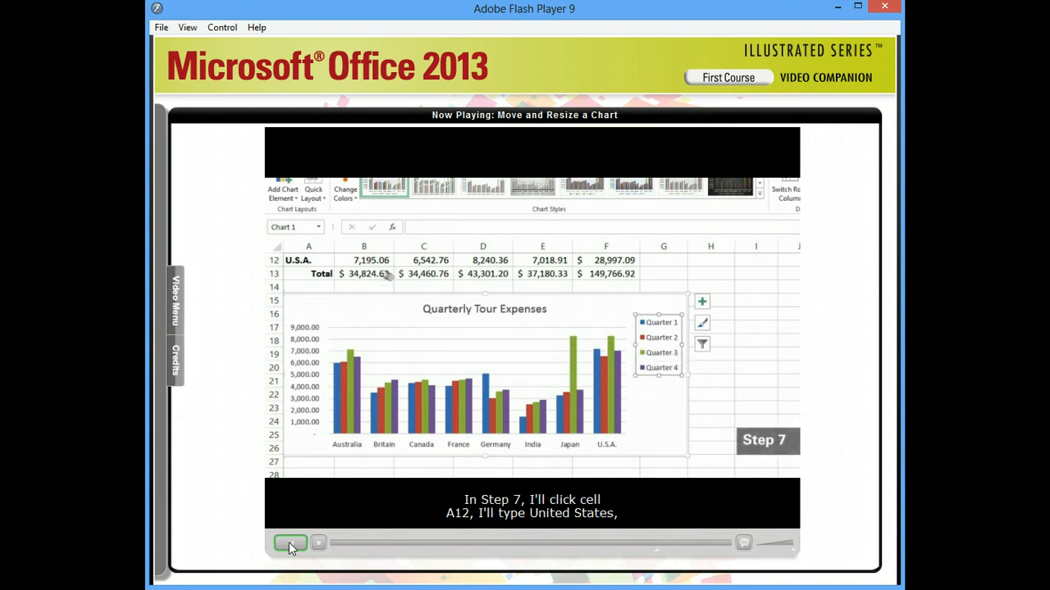
Step: Replace U.S.A. in cell A12 with United States and save the workbook
left_click(309, 259)
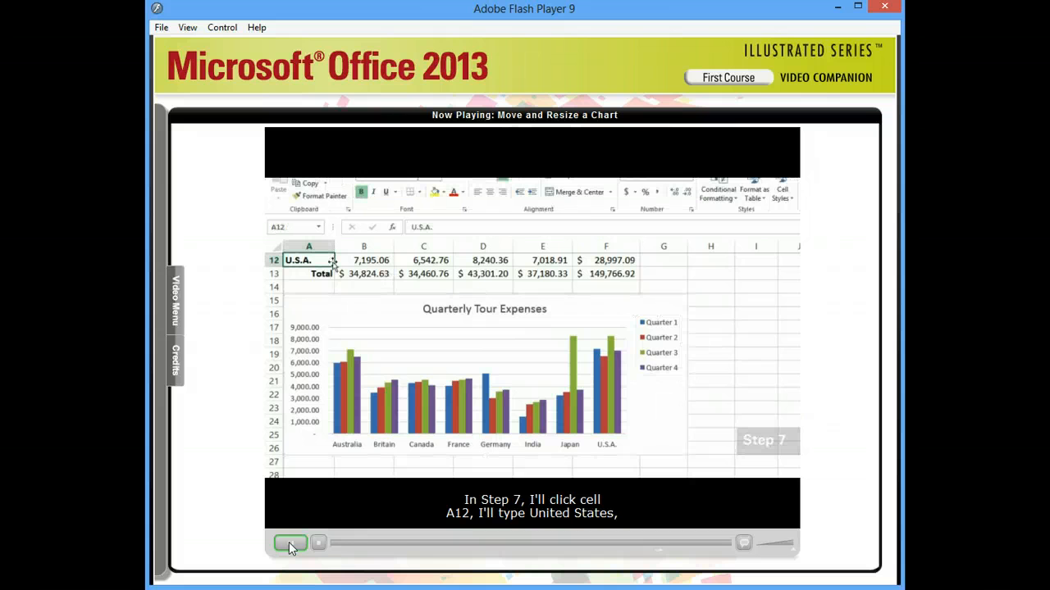
type("United States")
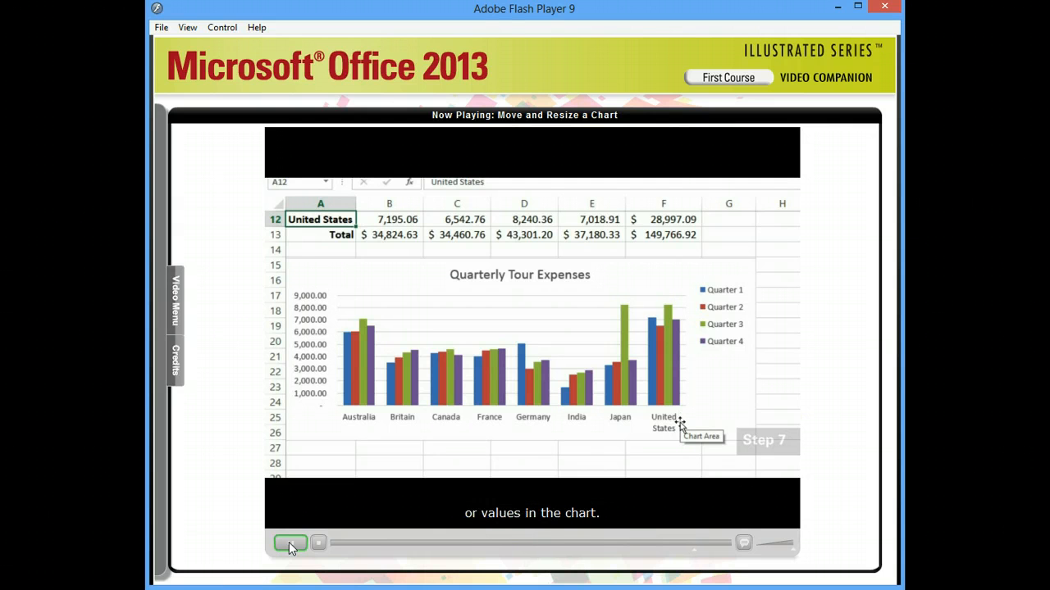
left_click(292, 542)
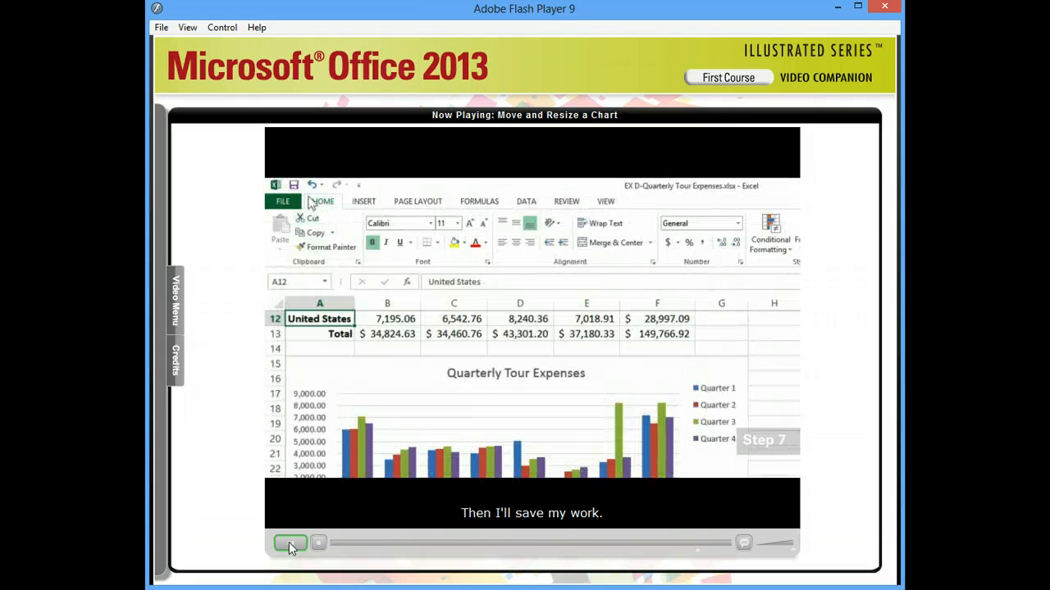